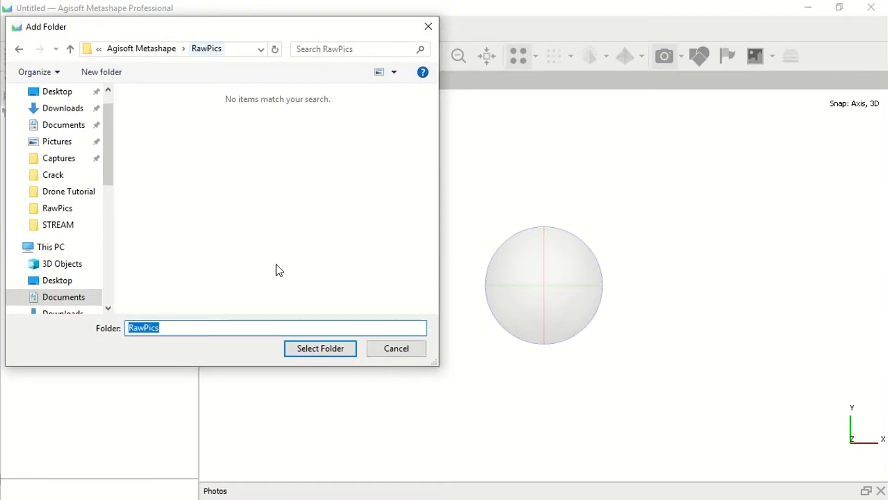
Import the RawPics folder of 194 drone photos and expand Chunk 1's camera list.
left_click(319, 348)
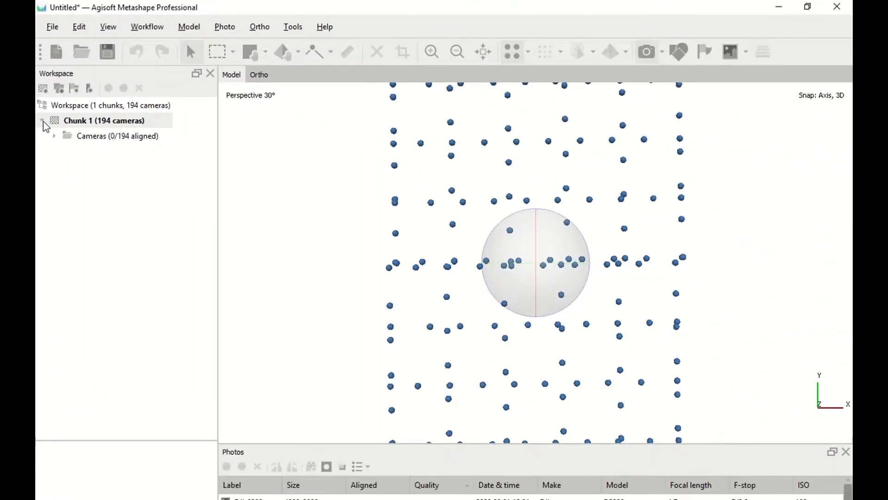
left_click(45, 124)
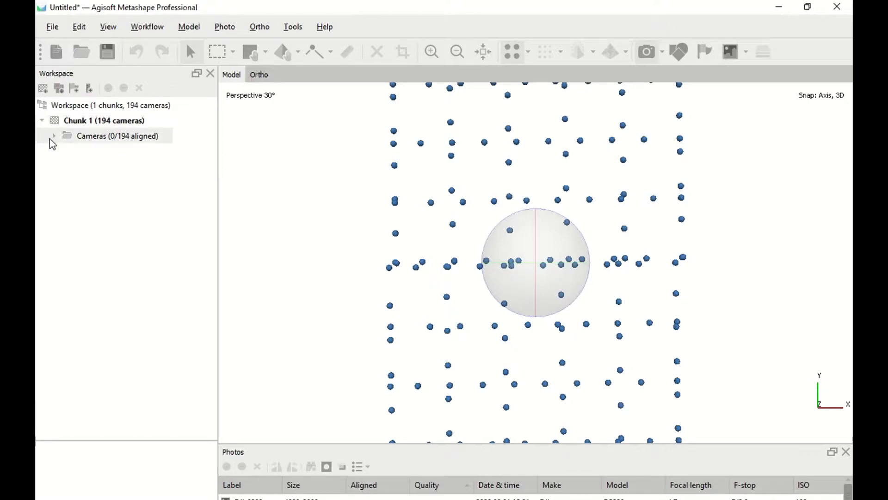
left_click(54, 135)
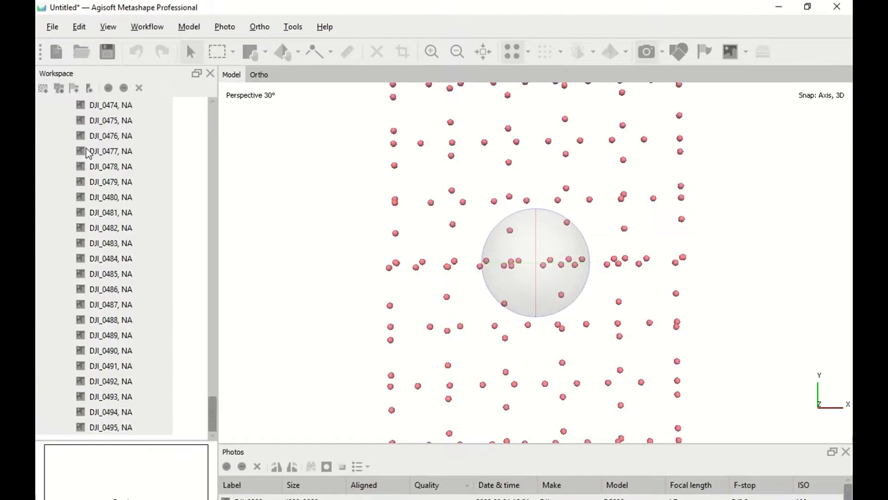
Estimate image quality for the selected cameras and review the scores sorted by quality.
right_click(111, 151)
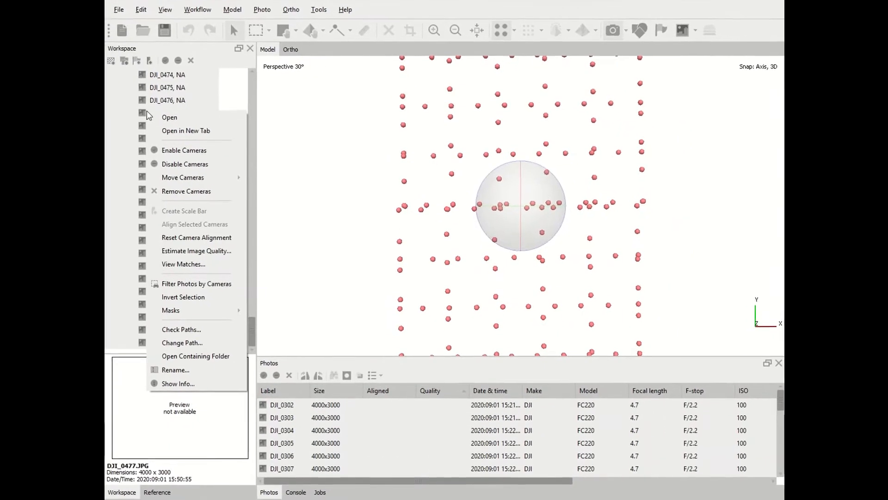
left_click(196, 251)
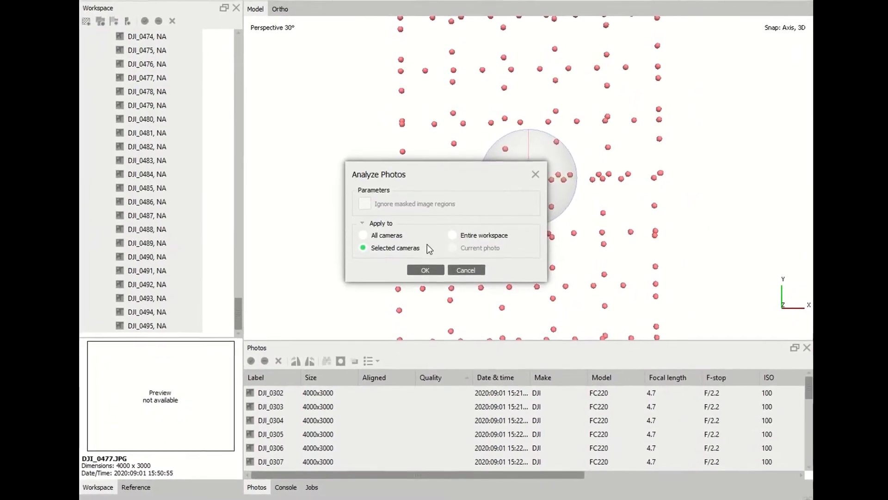
left_click(425, 269)
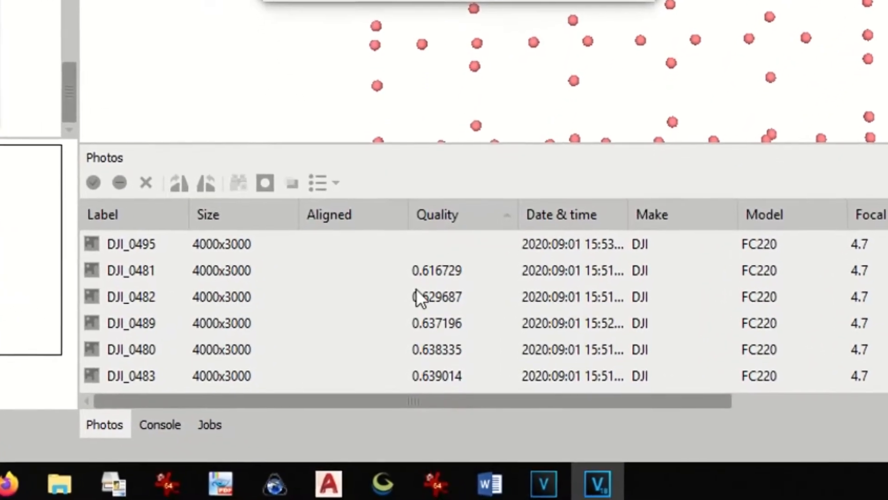
scroll("down", 3)
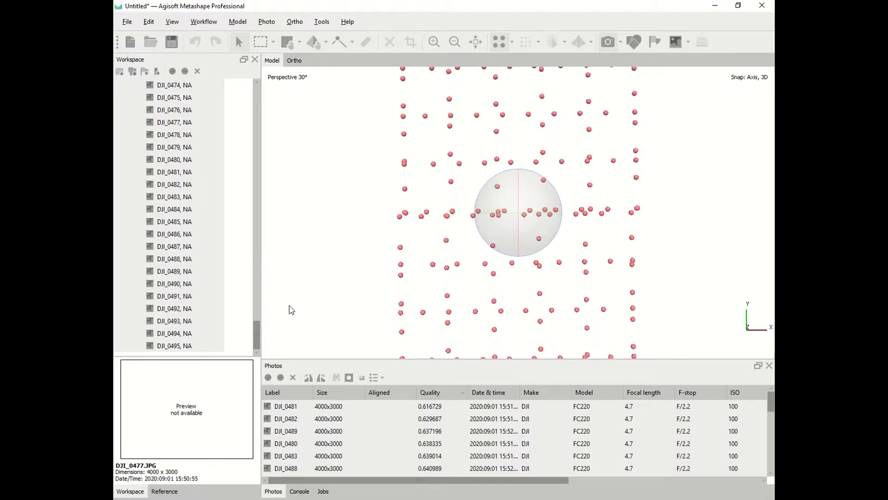
Convert camera reference coordinates to WGS 84 / UTM zone 32N (EPSG::32632).
left_click(165, 490)
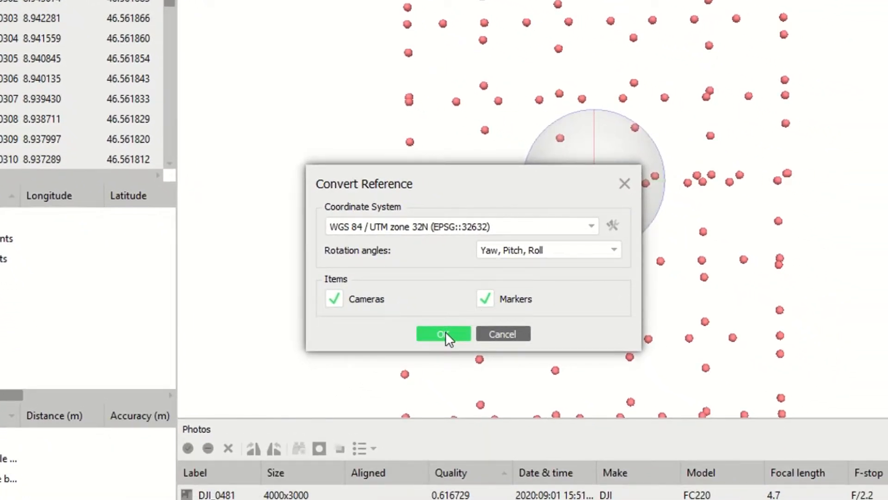
left_click(444, 334)
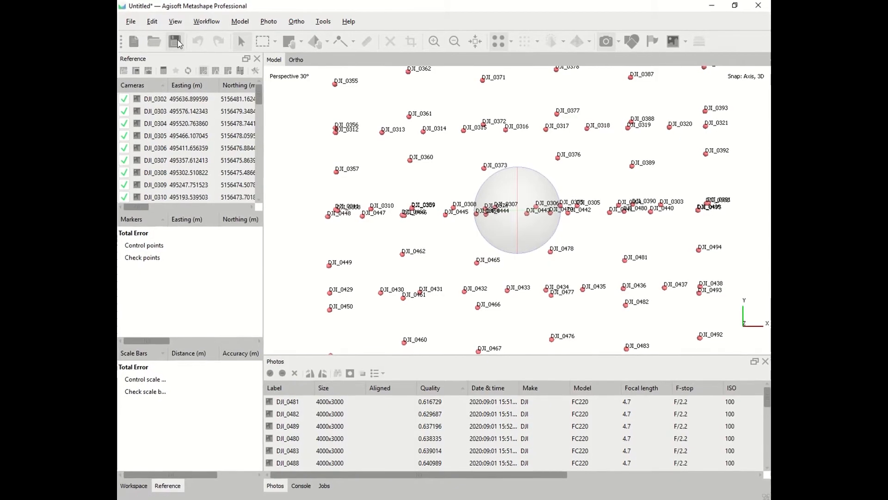
Save the project as 'IPD site' in the Agisoft Metashape folder.
left_click(176, 42)
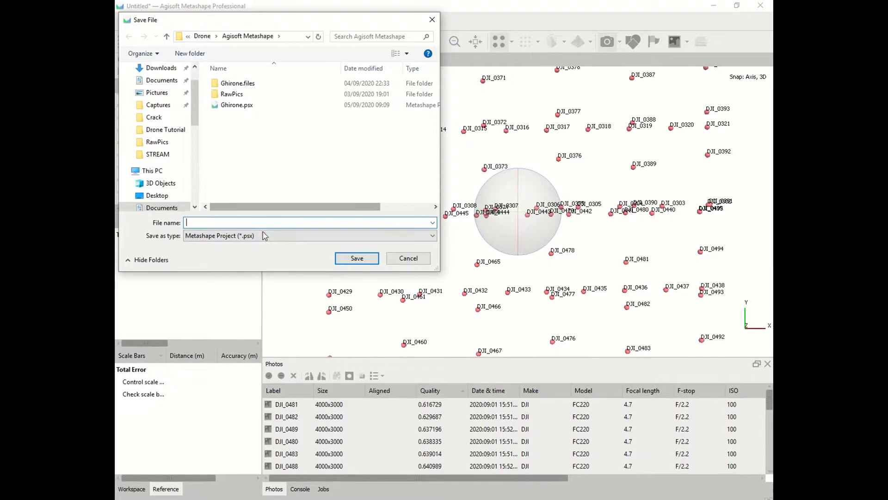
type("IPD")
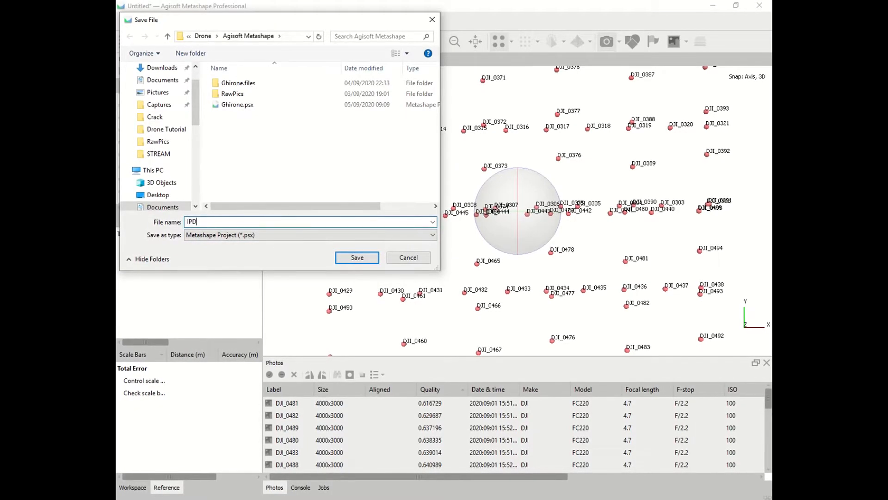
type("site")
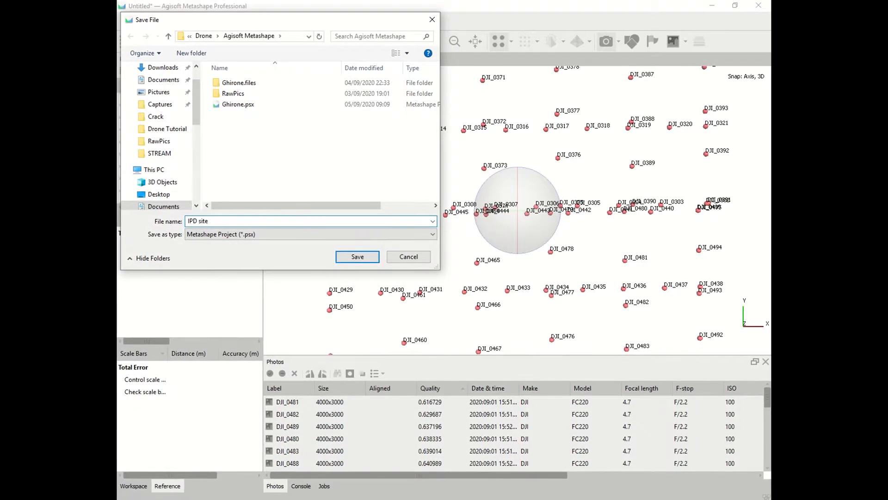
left_click(357, 257)
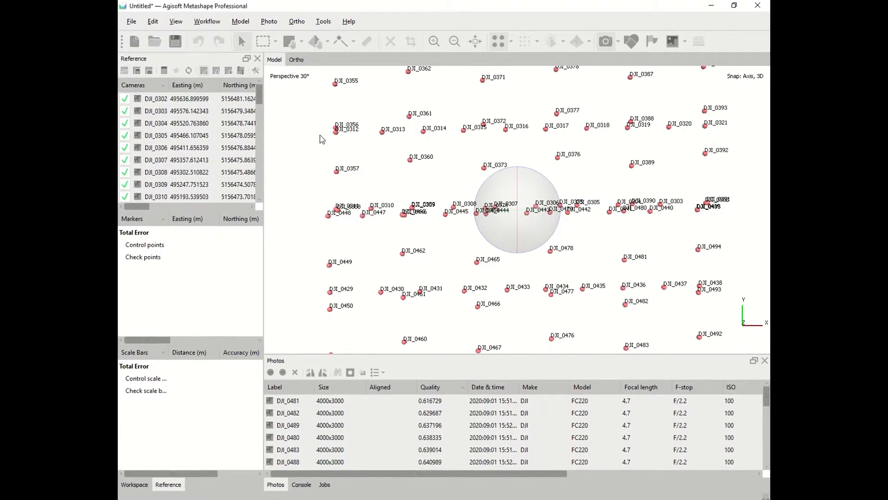
Align photos at Medium accuracy without generic preselection, key point limit 120,000, tie point limit 0.
left_click(207, 22)
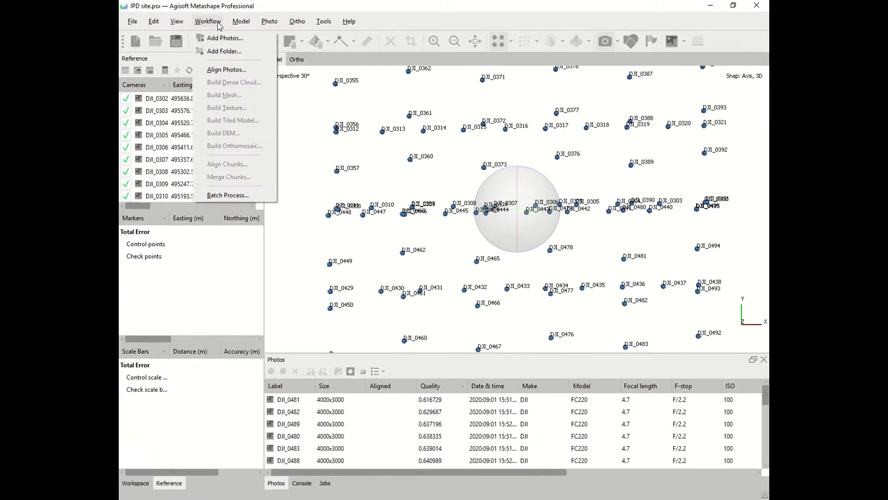
mouse_move(226, 68)
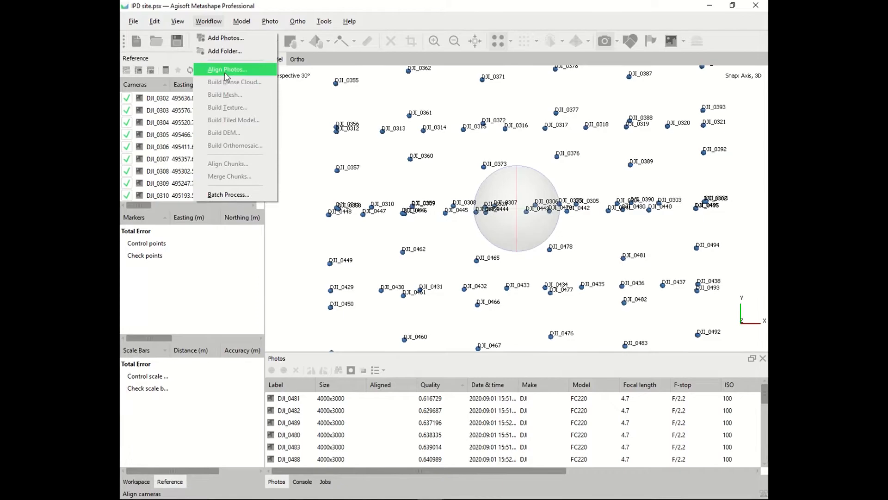
left_click(228, 69)
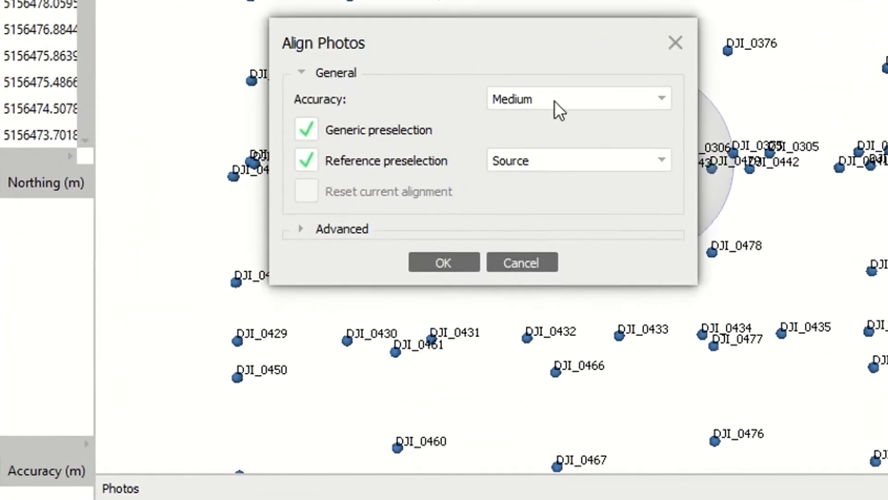
left_click(307, 130)
type("0")
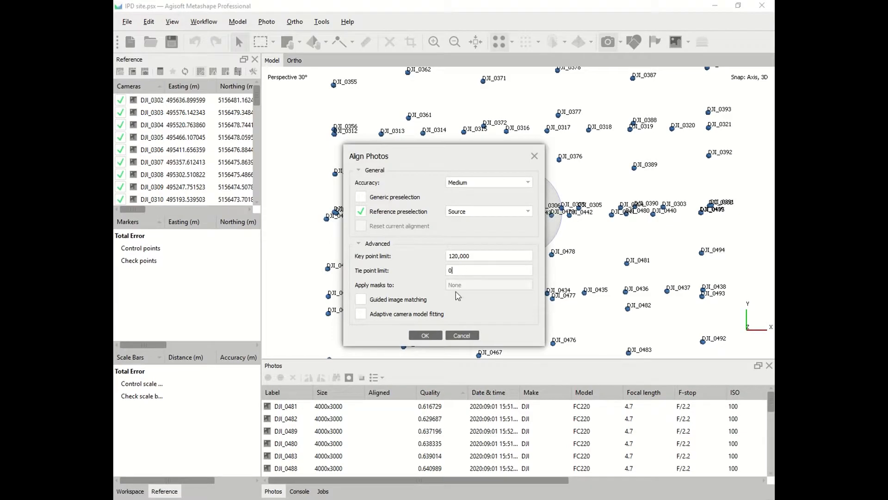
mouse_move(426, 335)
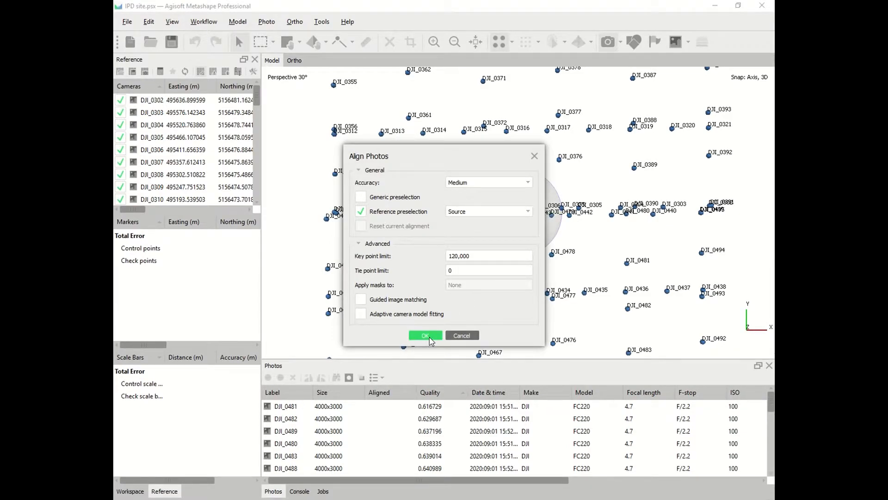
left_click(425, 335)
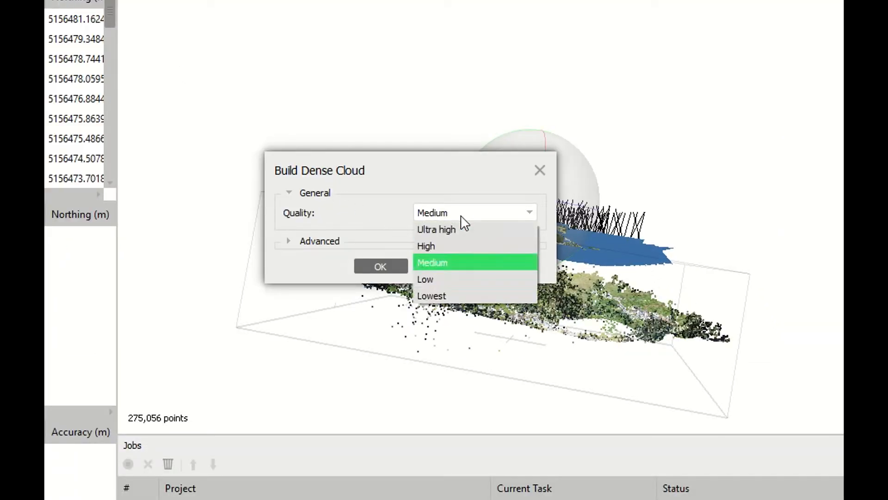
Build the dense cloud at Medium quality with Moderate depth filtering and point colours.
left_click(432, 262)
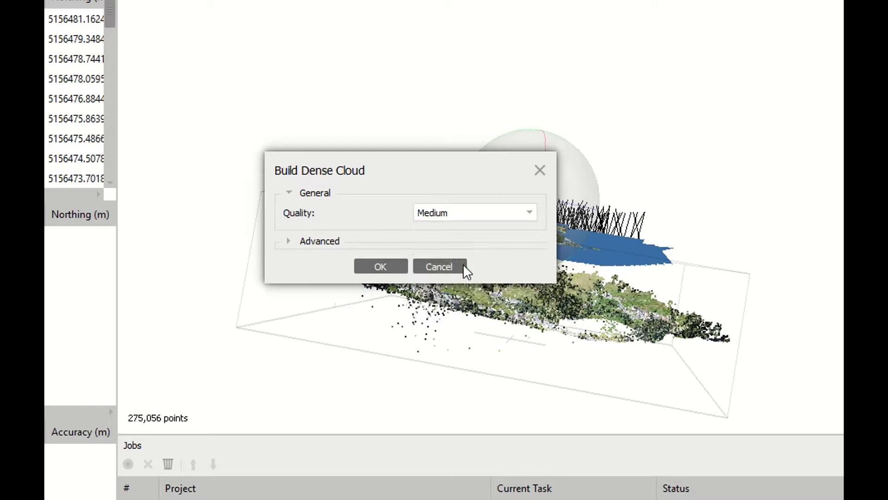
left_click(288, 241)
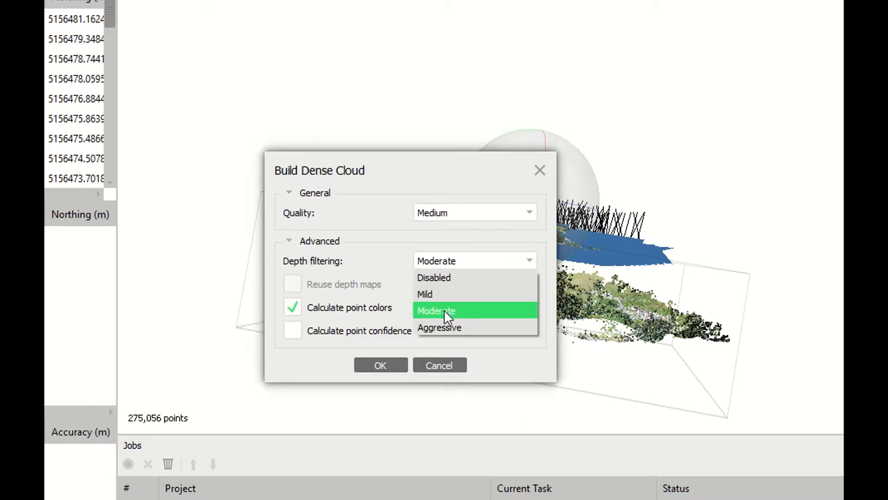
left_click(435, 311)
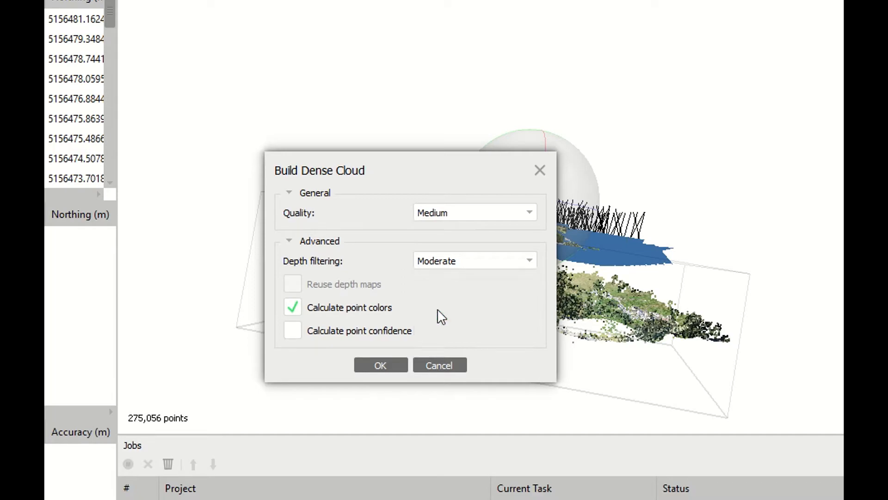
mouse_move(353, 323)
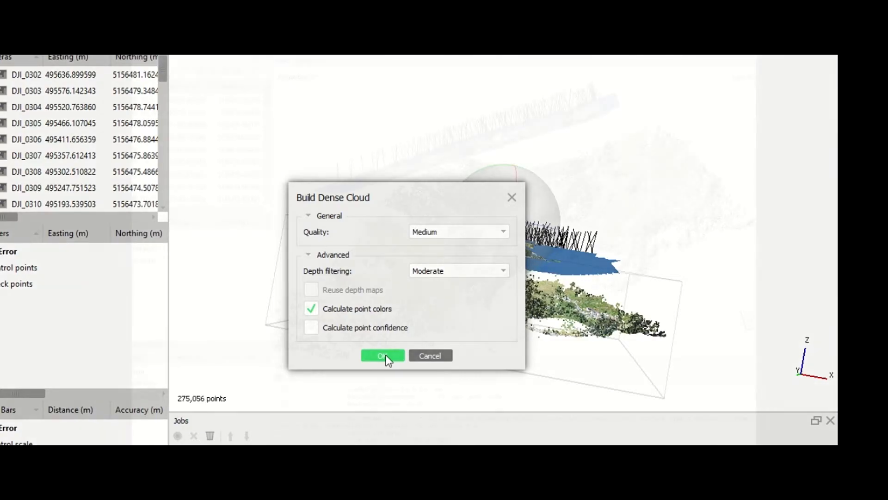
left_click(382, 356)
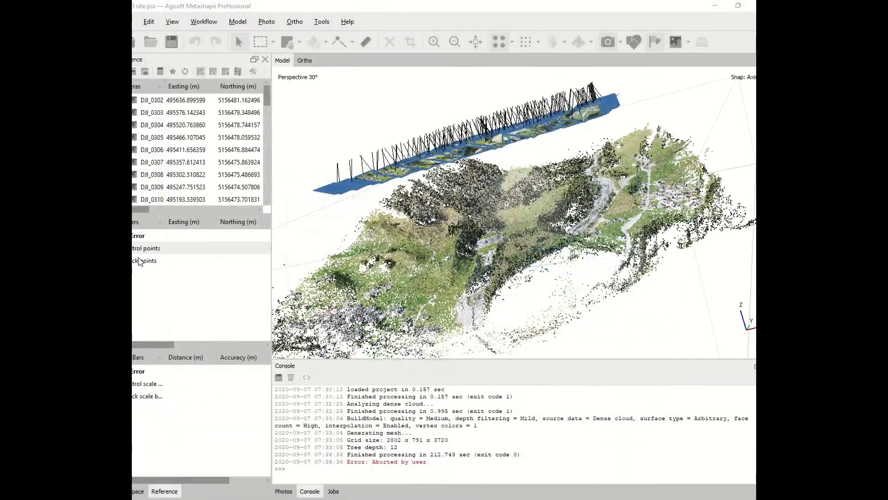
Cancel the running Build Mesh job.
left_click(137, 490)
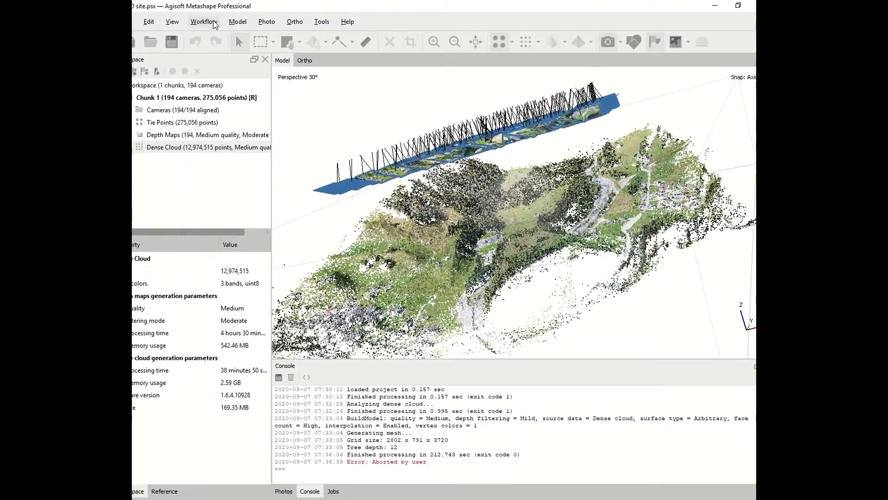
Build a mesh from the dense cloud as Arbitrary (3D) with High face count.
left_click(201, 21)
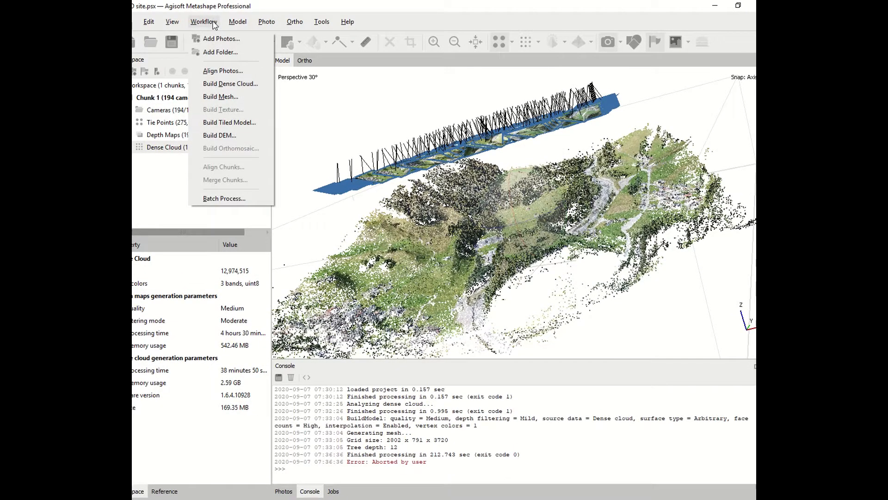
left_click(220, 96)
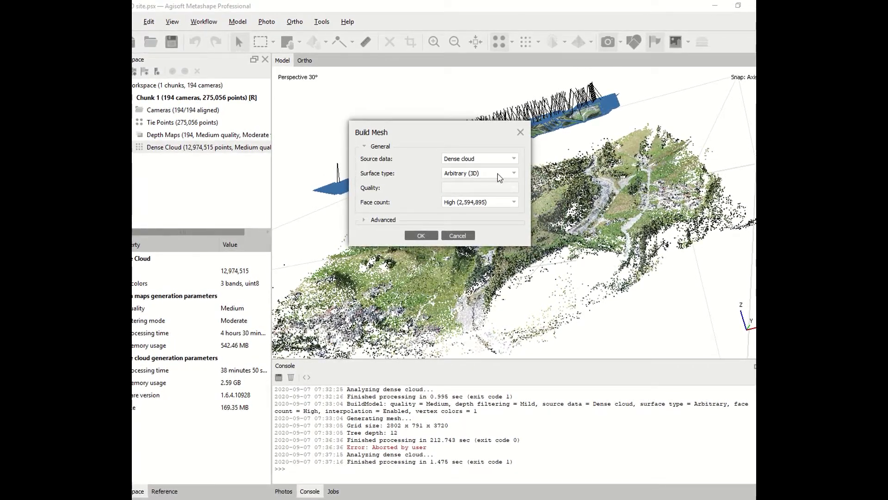
mouse_move(491, 205)
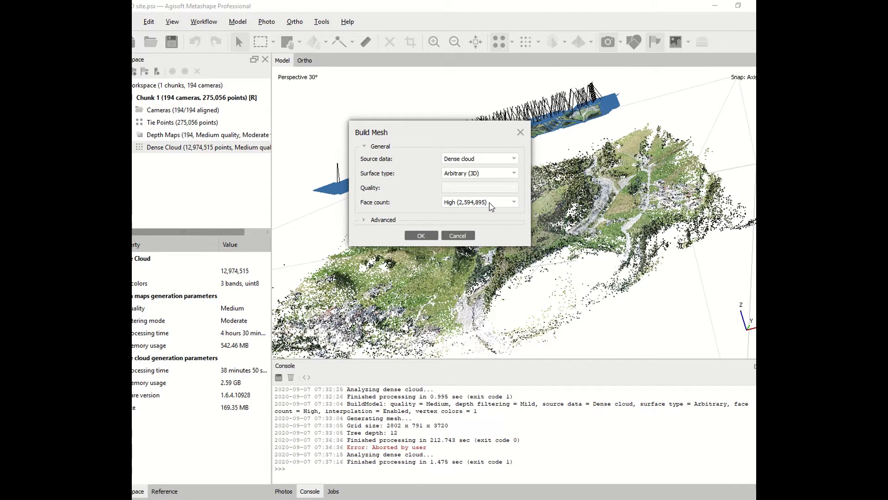
left_click(364, 216)
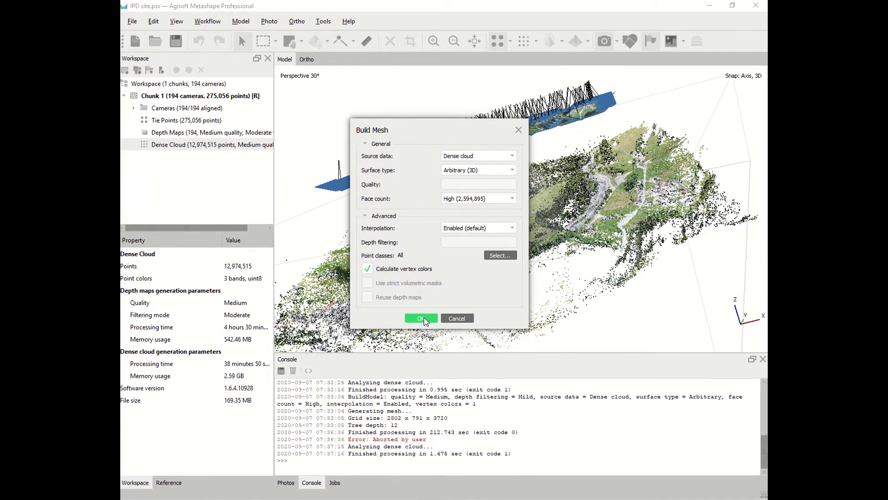
left_click(421, 317)
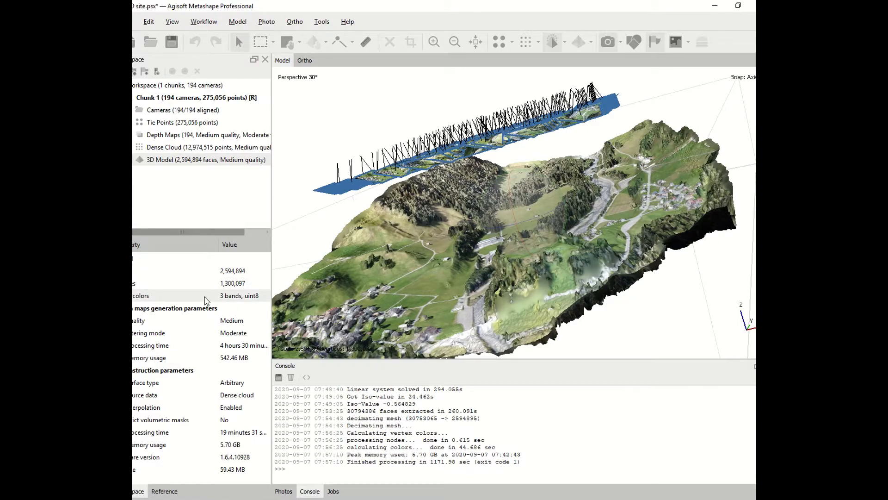
mouse_move(285, 211)
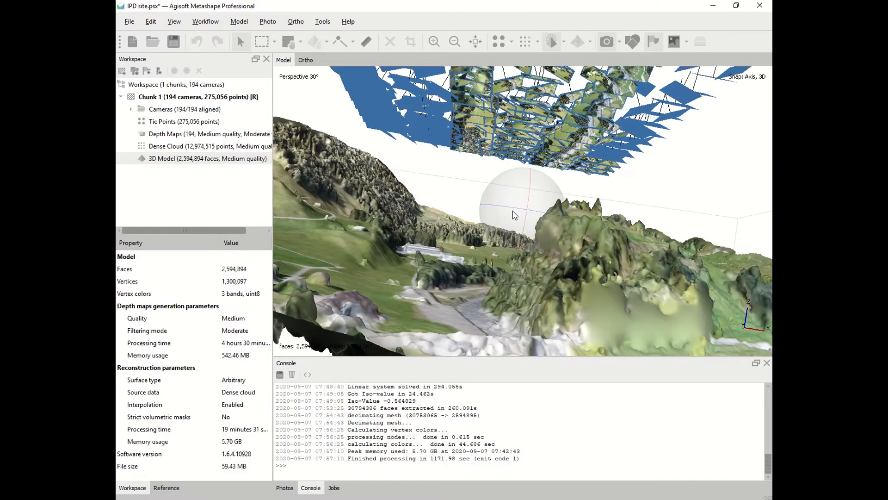
Build a DEM from the dense cloud in Geographic WGS 84 / UTM zone 32N.
left_click(205, 21)
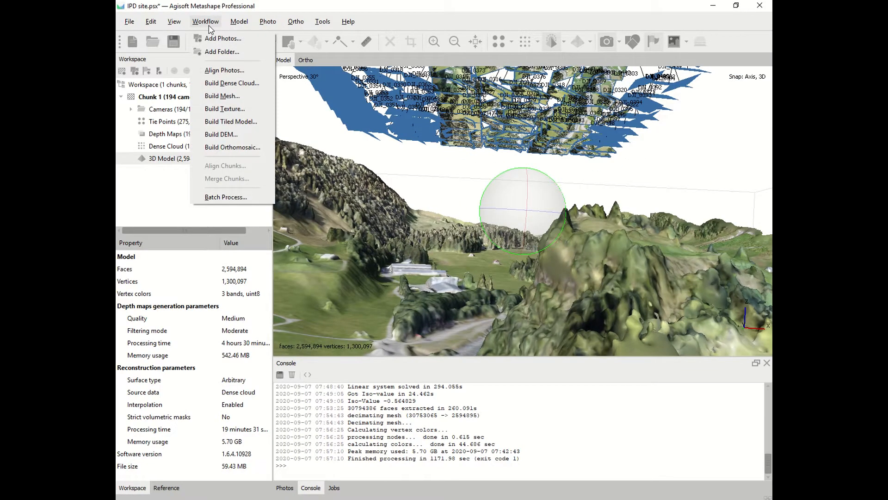
mouse_move(223, 38)
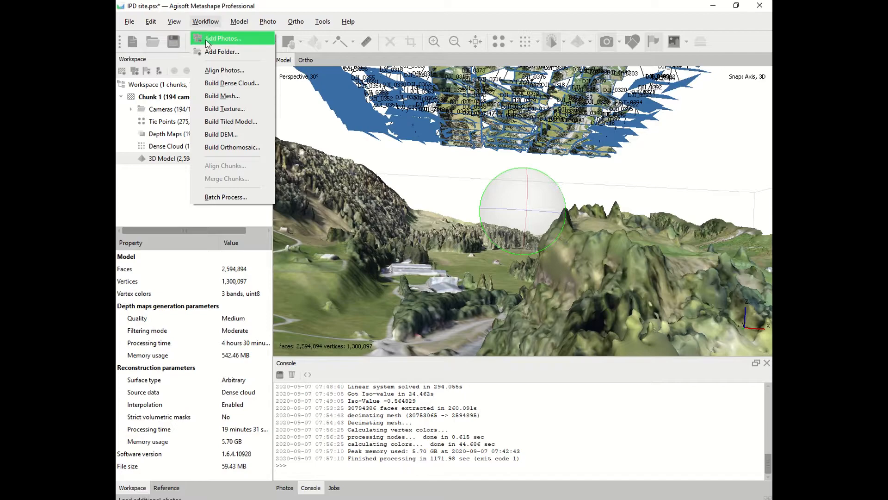
mouse_move(232, 82)
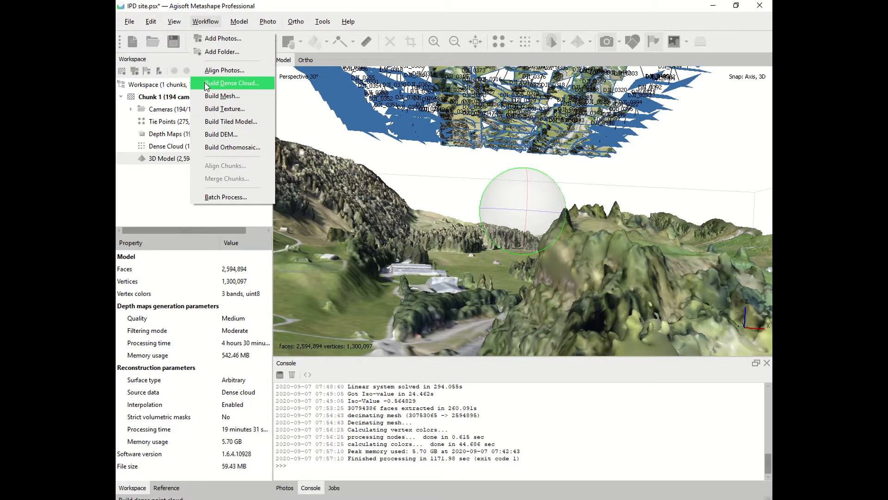
mouse_move(225, 108)
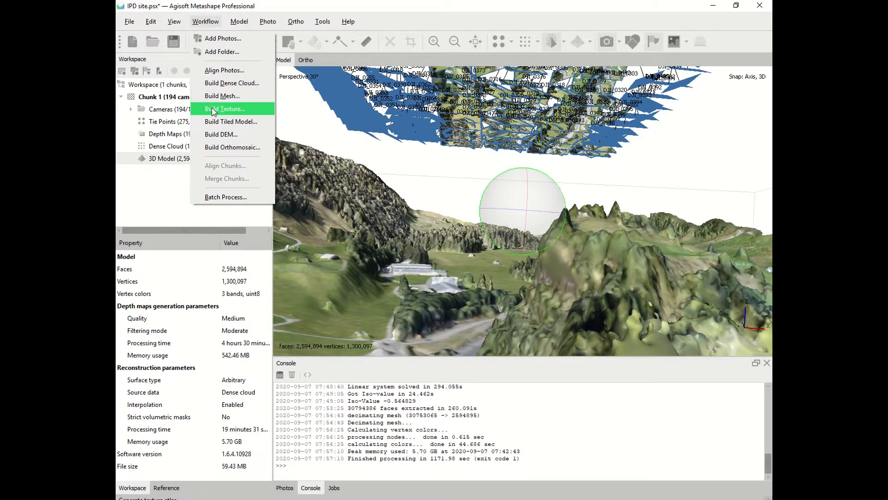
mouse_move(221, 95)
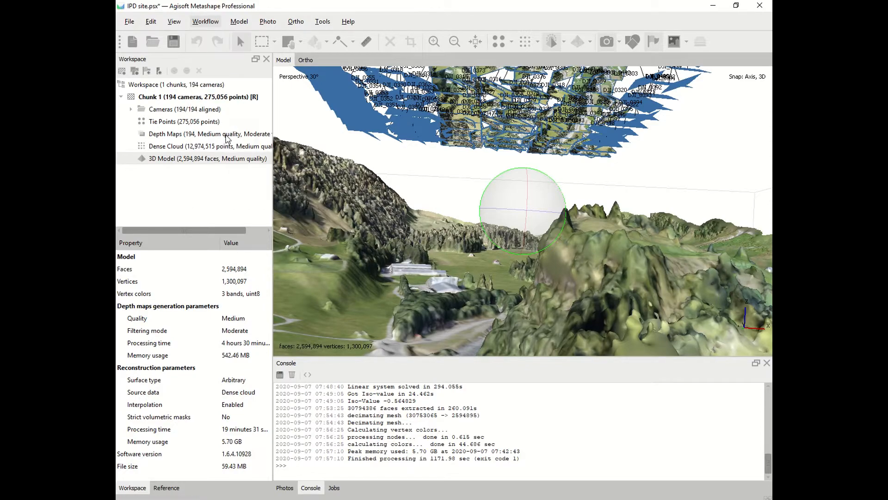
left_click(205, 21)
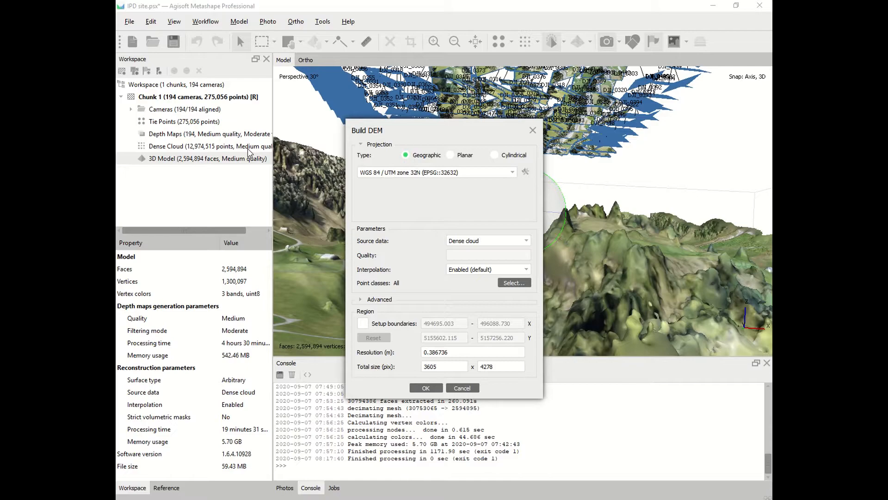
mouse_move(345, 188)
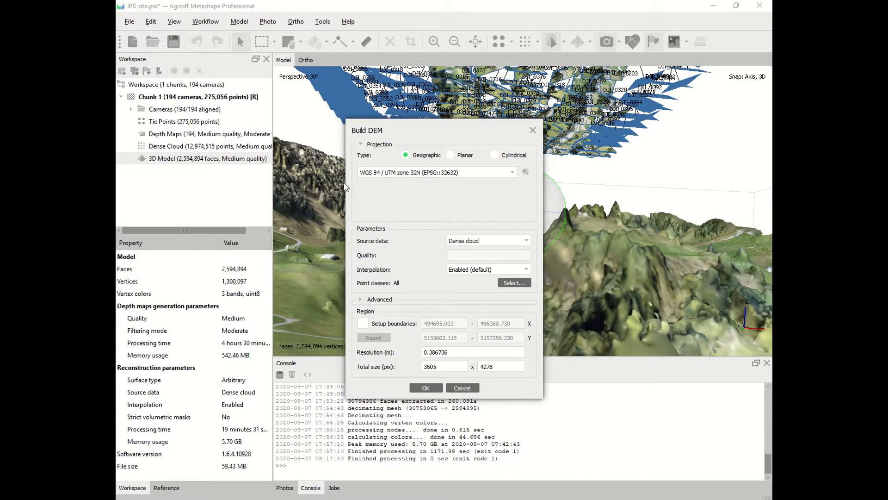
mouse_move(503, 165)
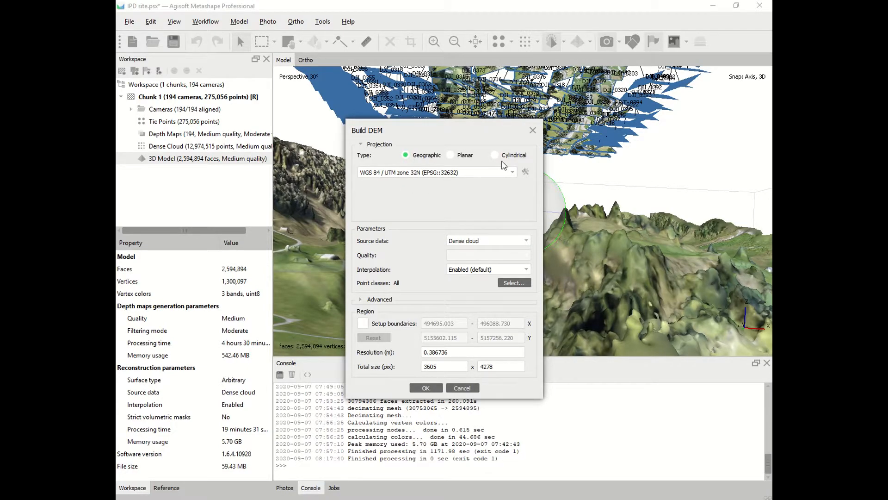
mouse_move(419, 160)
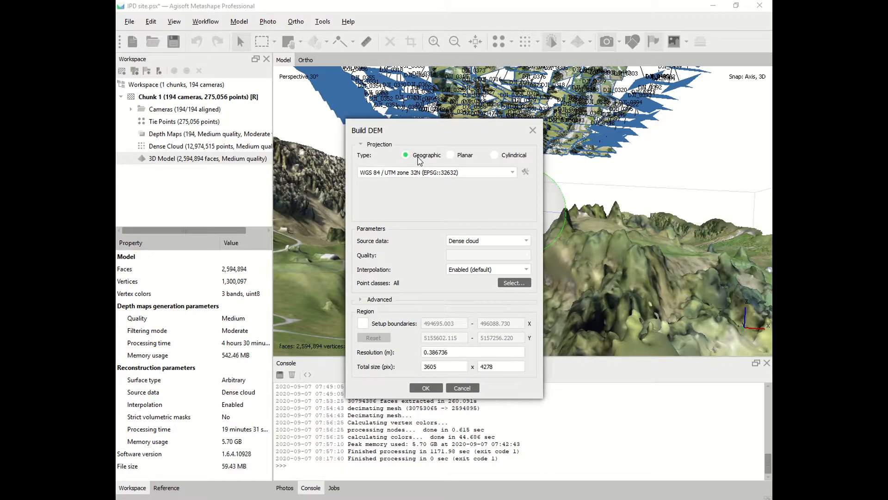
mouse_move(450, 176)
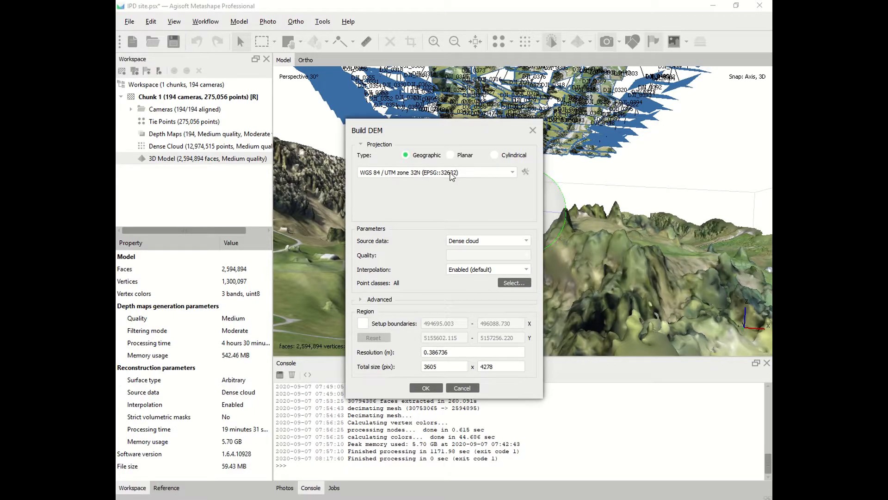
mouse_move(512, 178)
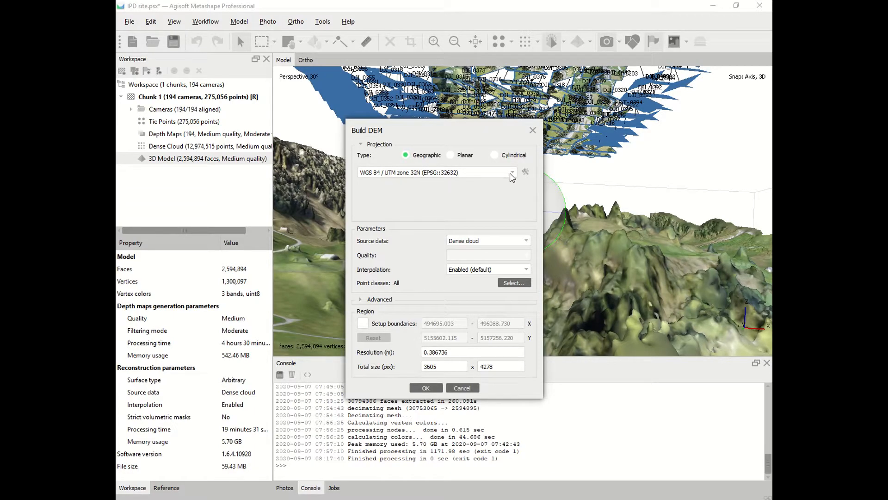
mouse_move(474, 176)
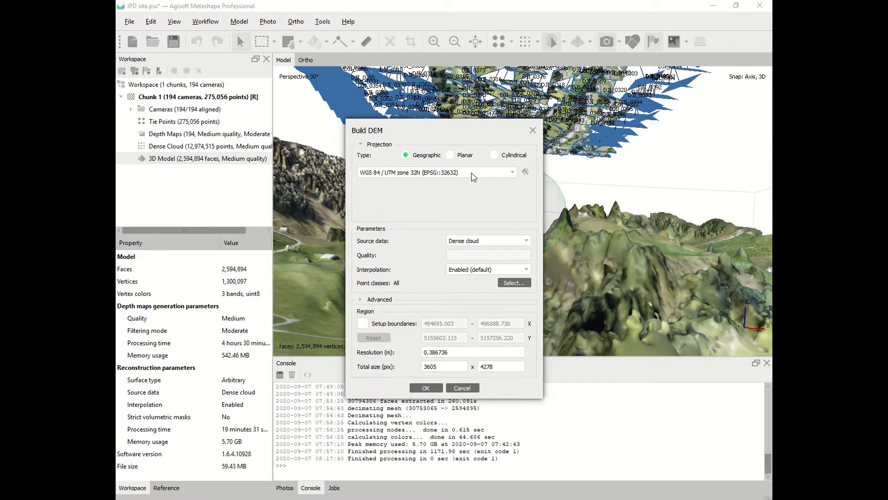
left_click(512, 172)
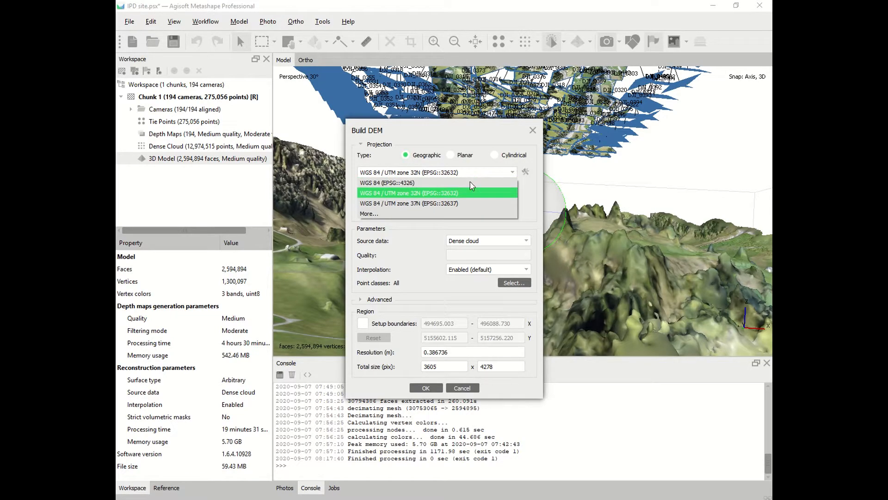
left_click(408, 193)
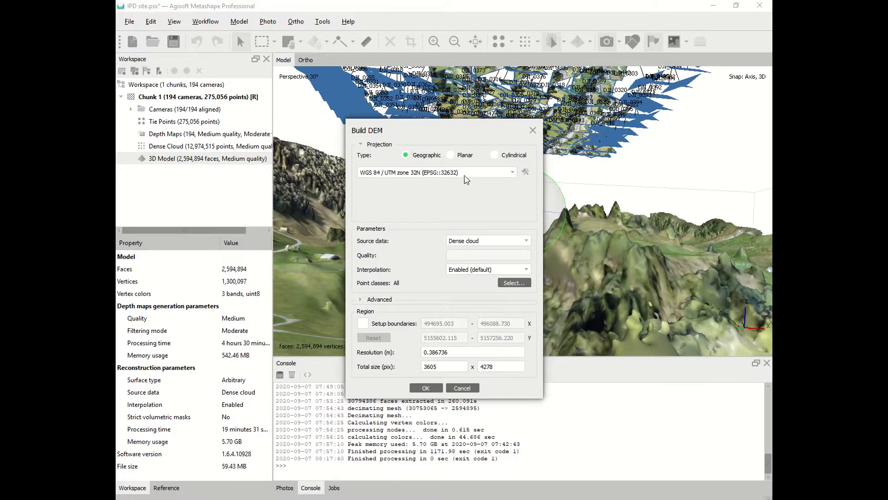
mouse_move(459, 214)
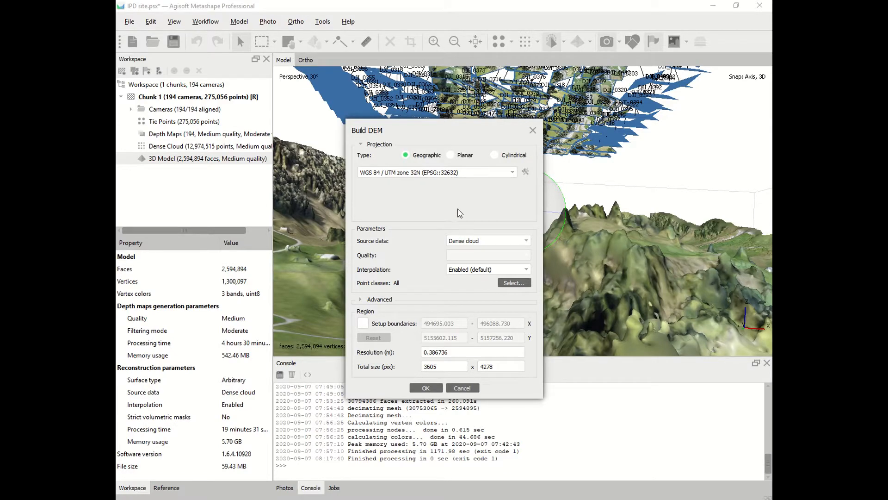
mouse_move(481, 245)
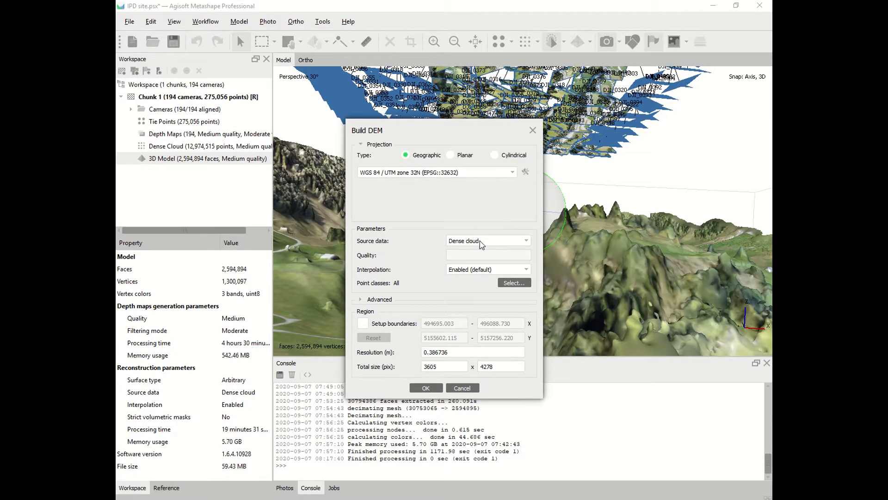
left_click(425, 388)
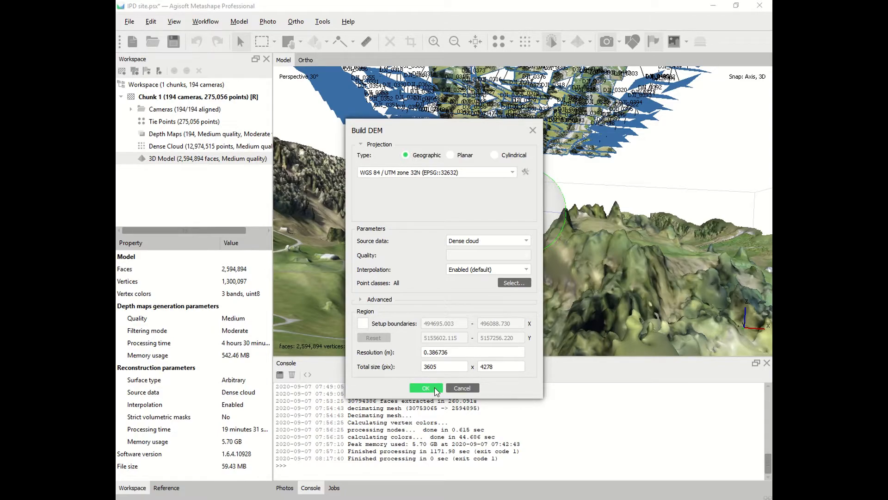
left_click(426, 388)
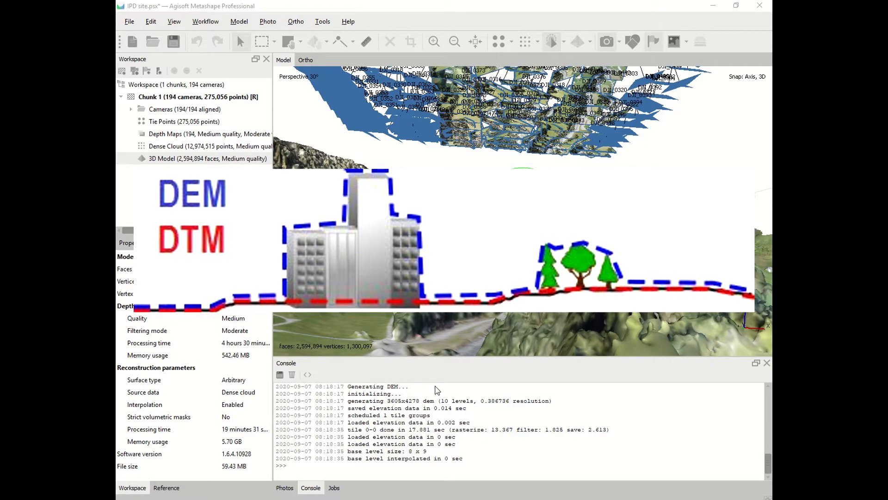
mouse_move(501, 488)
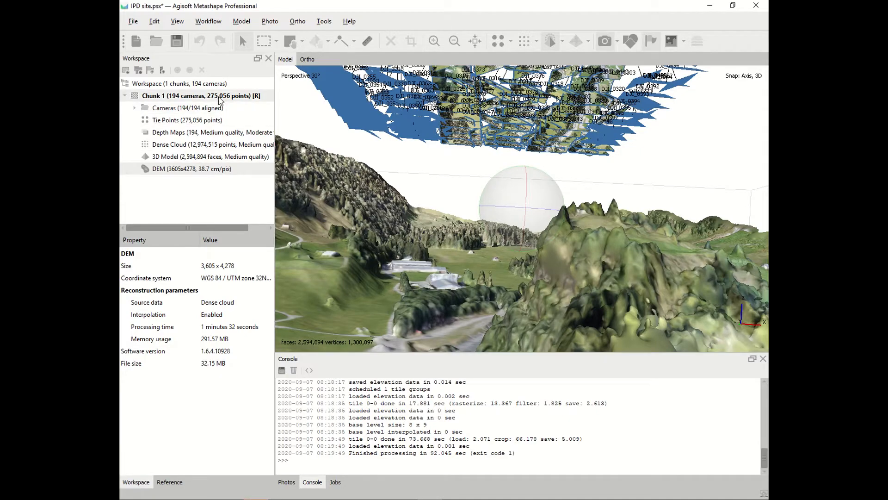
Reopen the Workflow menu after the DEM finishes processing.
left_click(208, 21)
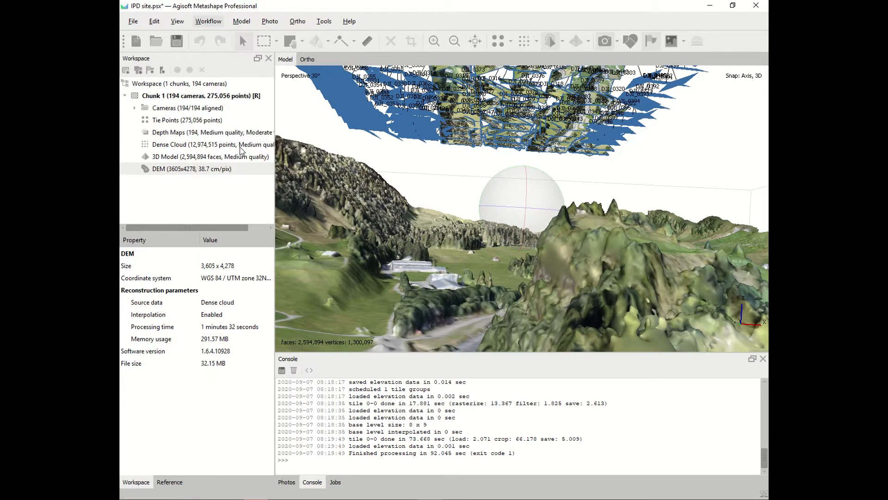
Build the orthomosaic on the DEM surface with mosaic blending and hole filling.
left_click(208, 21)
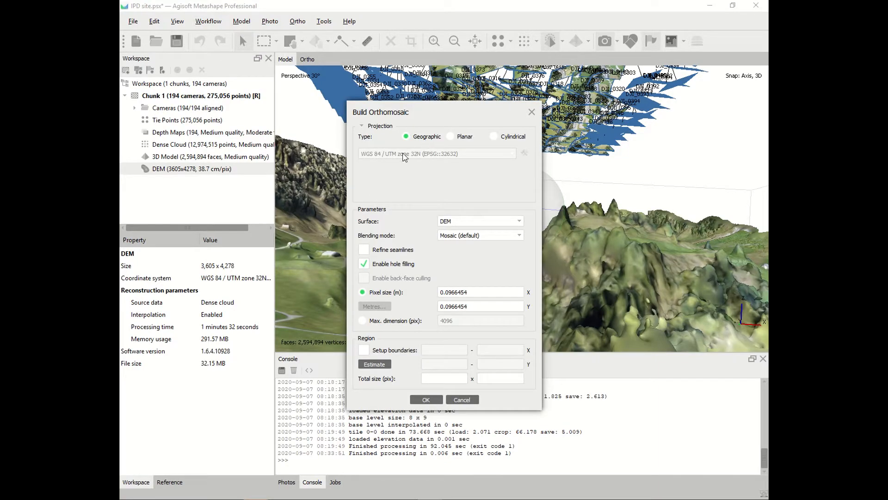
mouse_move(402, 159)
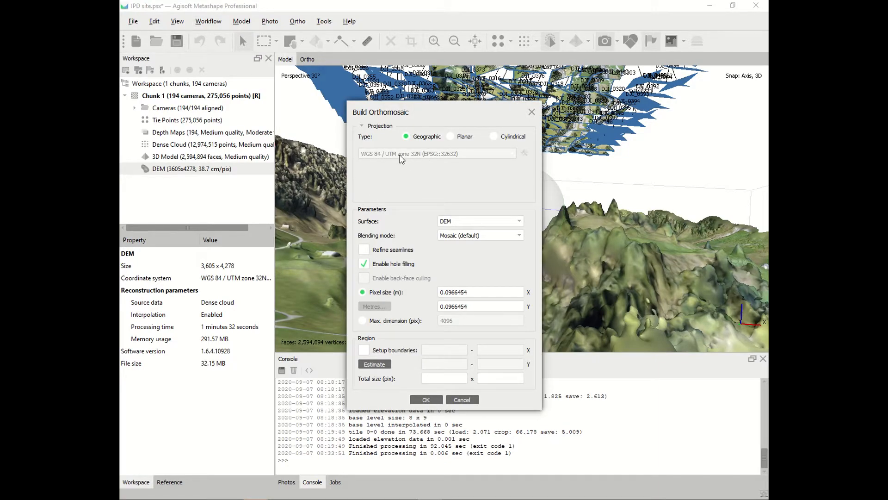
mouse_move(465, 223)
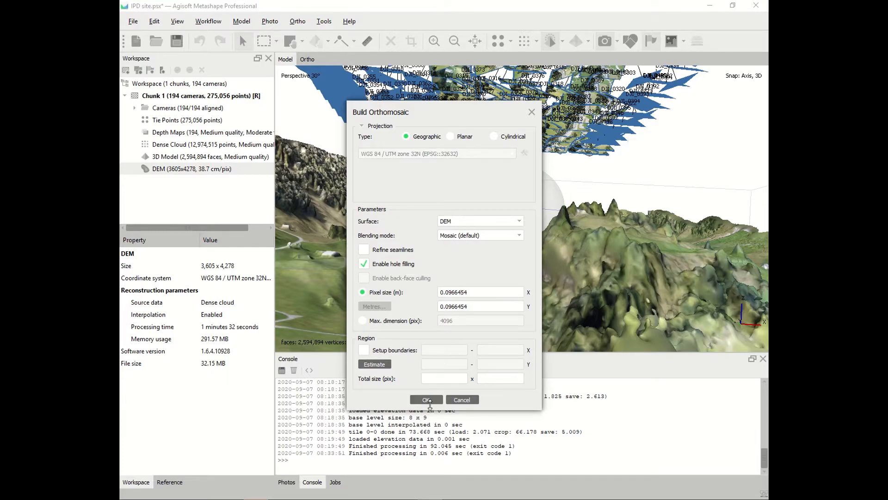
left_click(426, 400)
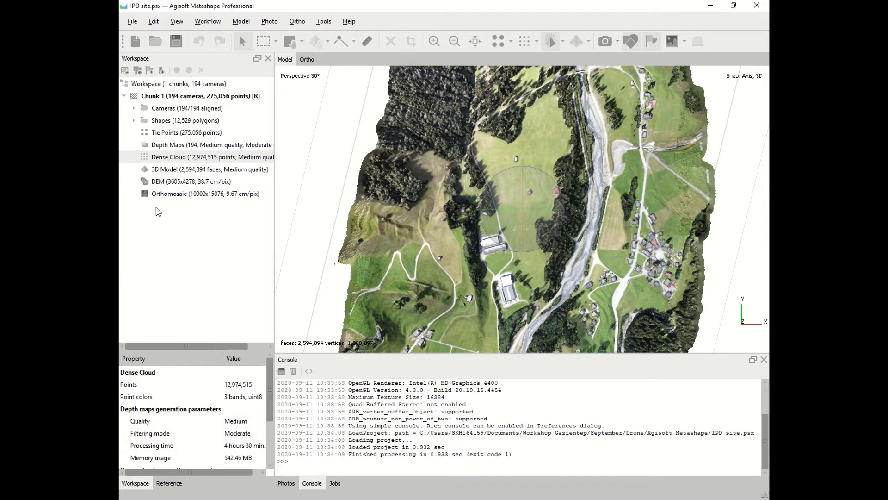
Inspect the DEM and the new orthomosaic properties in the Workspace pane.
left_click(192, 181)
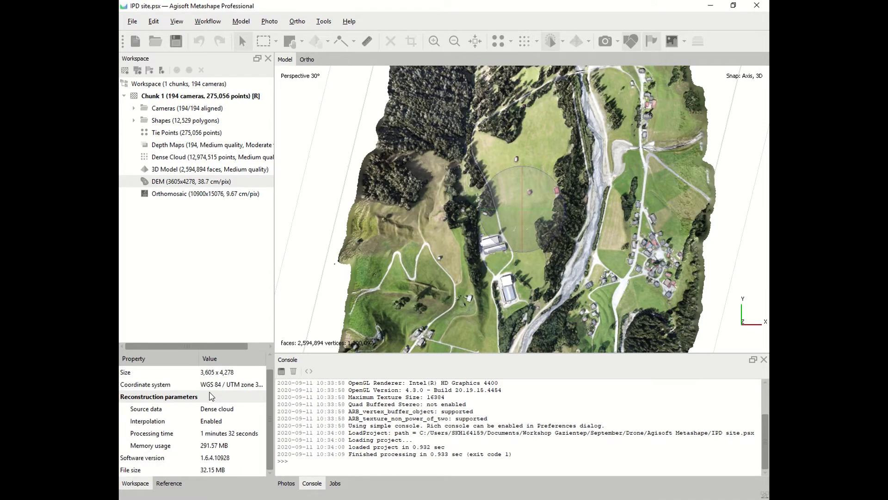
left_click(206, 194)
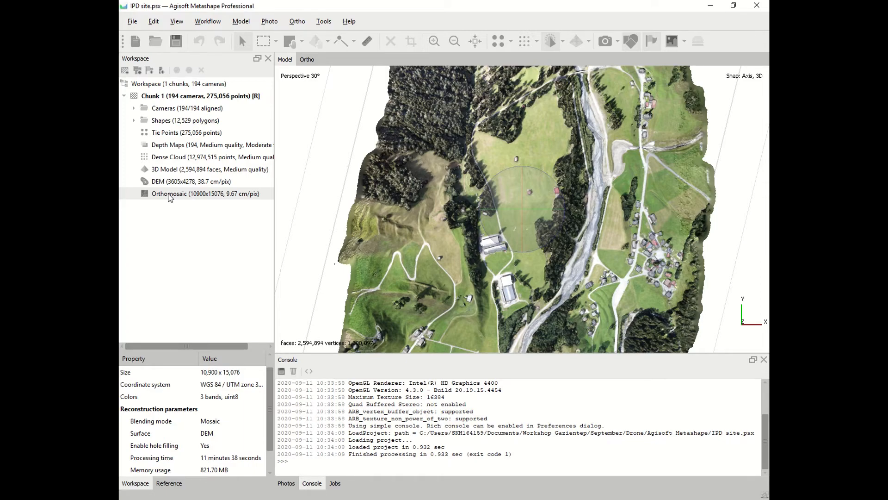
left_click(323, 22)
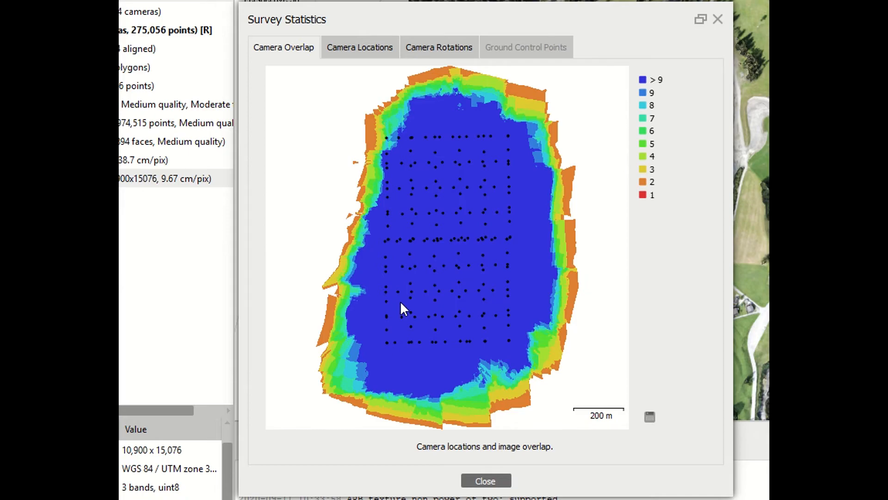
mouse_move(650, 419)
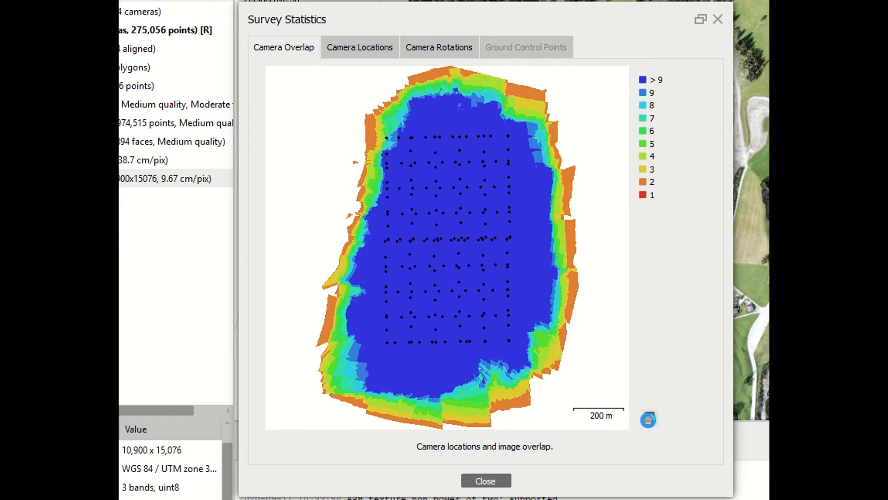
Save the camera overlap map as Statistic.jpg and close Survey Statistics.
left_click(648, 419)
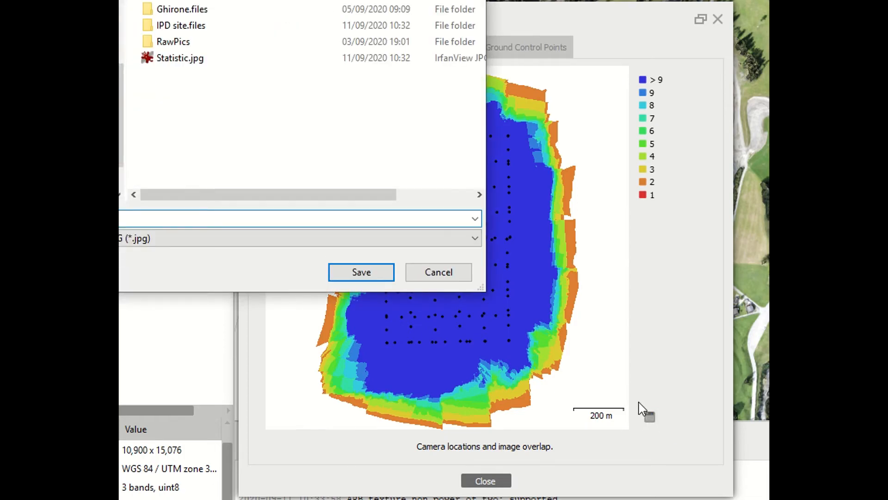
left_click(180, 57)
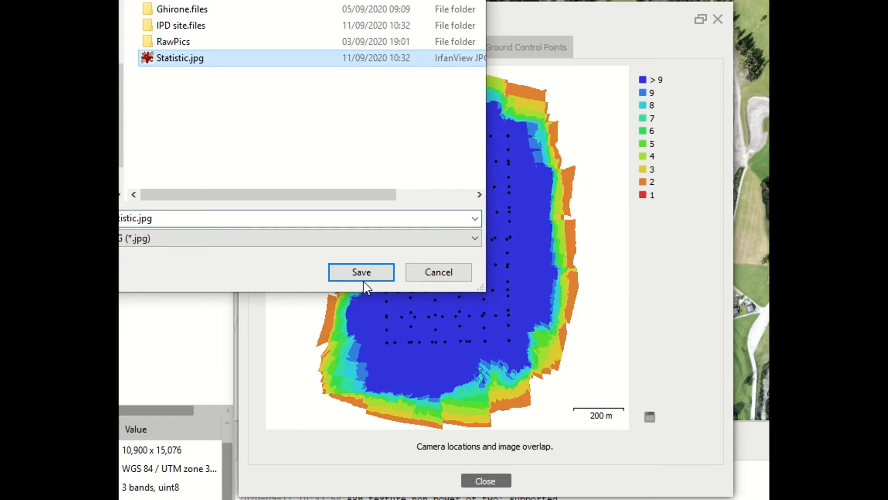
left_click(360, 272)
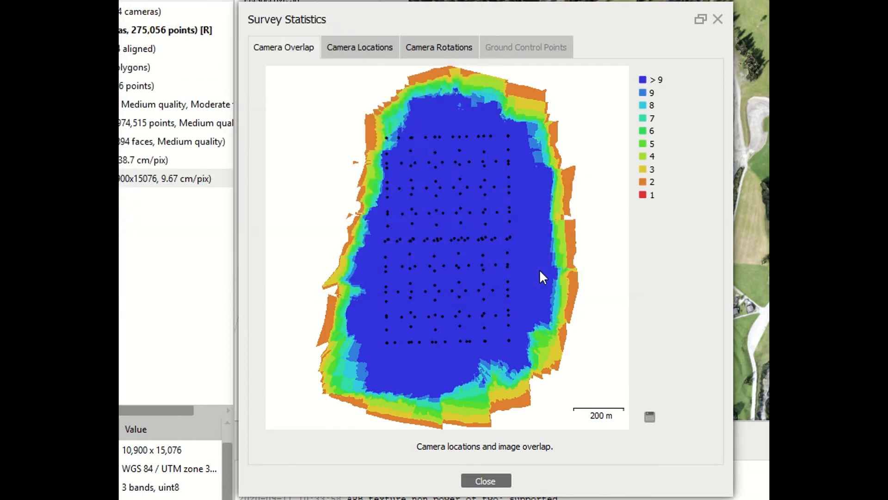
left_click(485, 480)
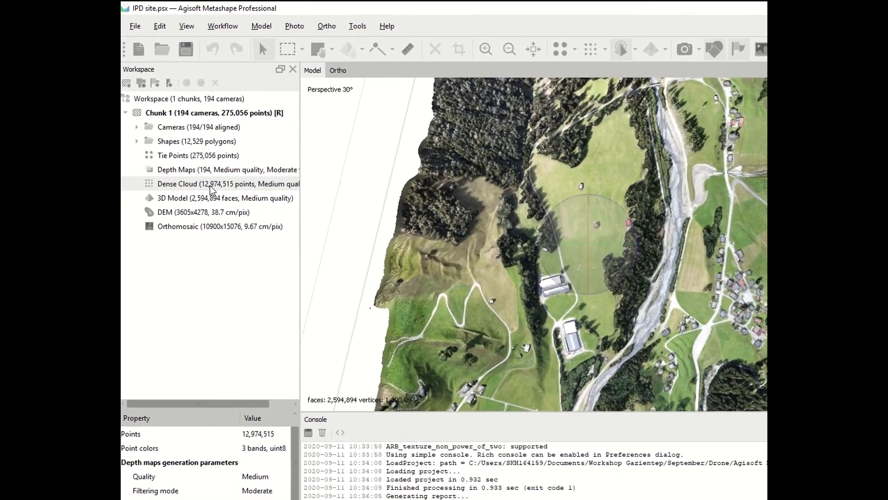
right_click(210, 183)
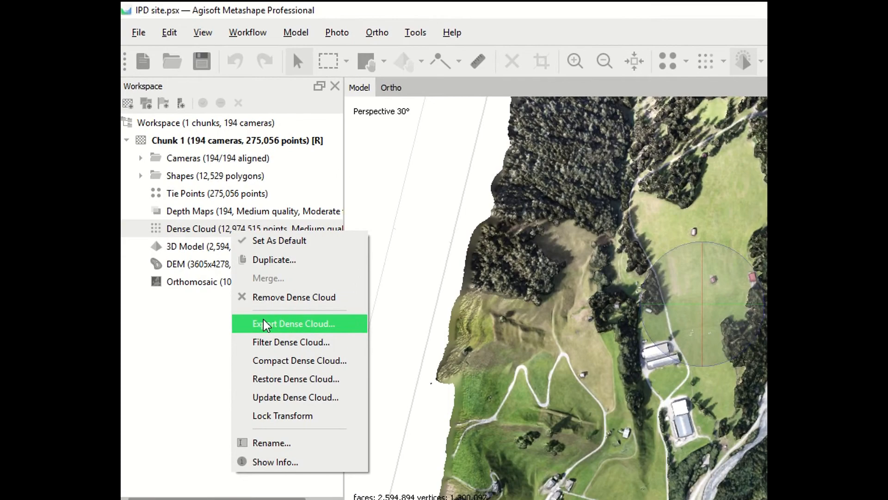
left_click(293, 324)
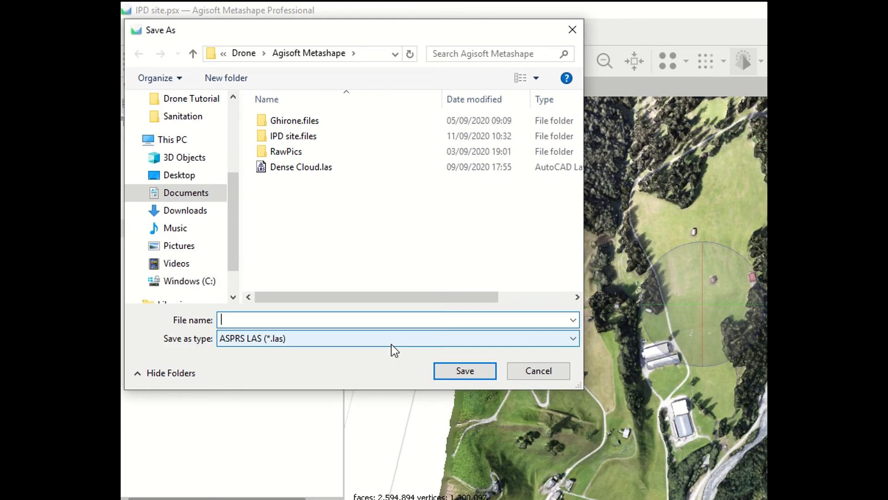
mouse_move(538, 370)
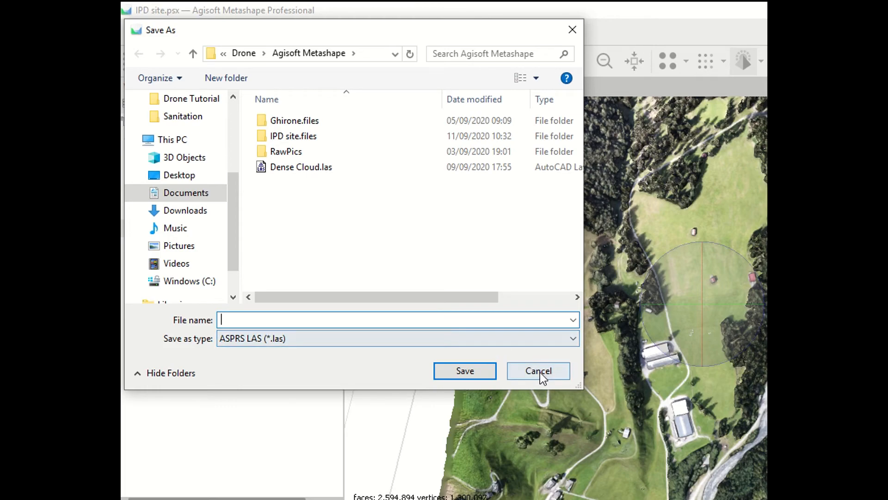
left_click(537, 370)
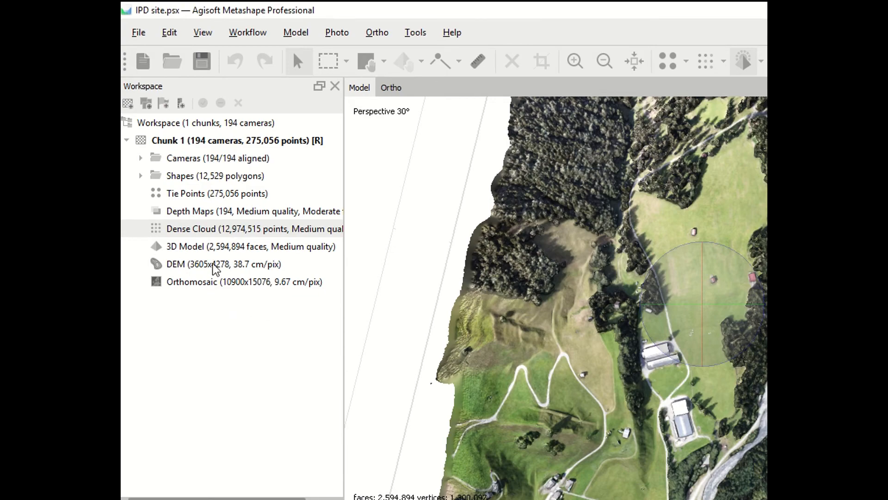
Bring up the DEM's context actions to reach its export formats.
right_click(212, 264)
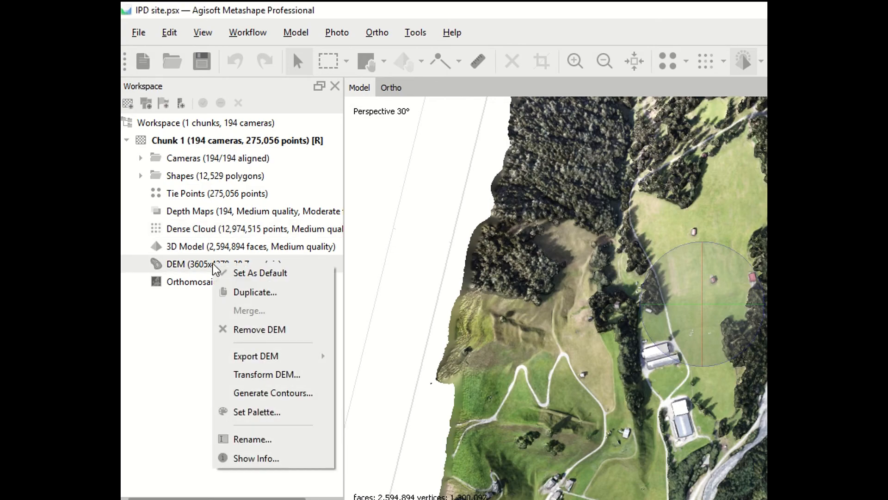
mouse_move(255, 355)
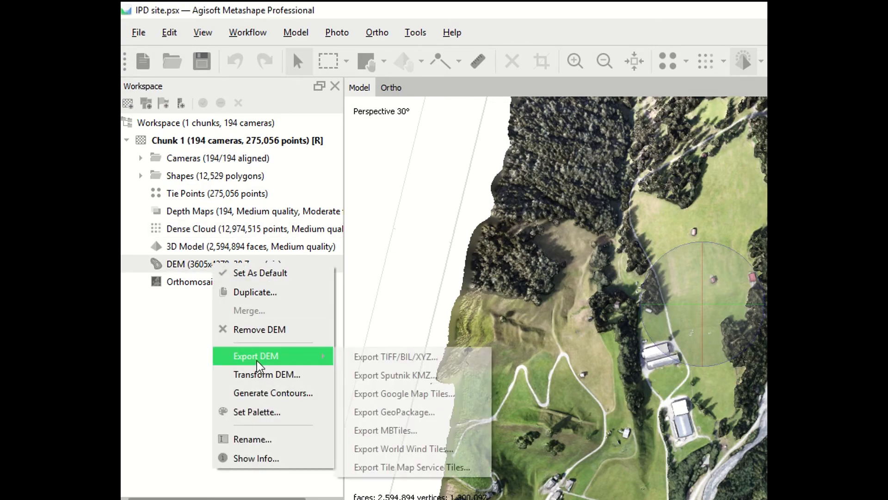
mouse_move(256, 355)
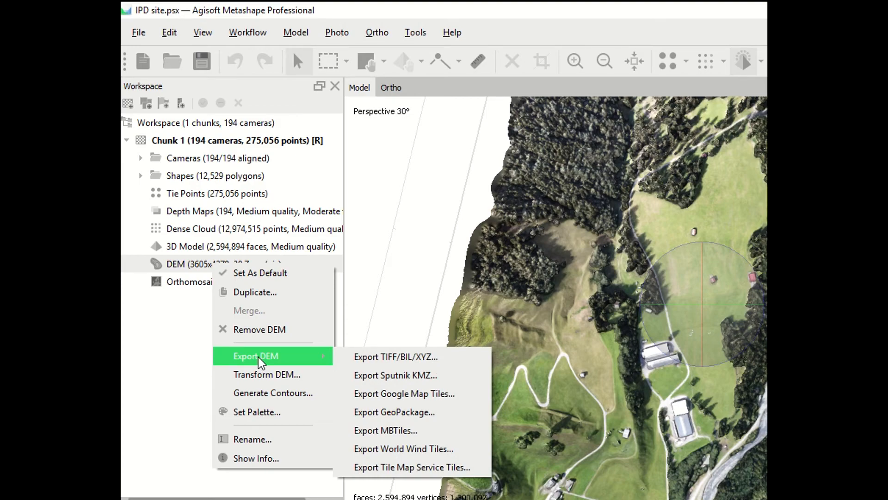
mouse_move(403, 356)
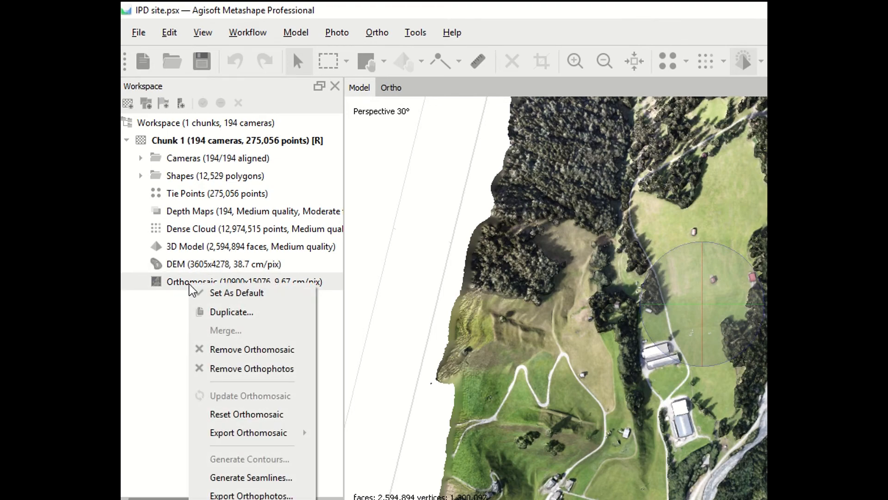
mouse_move(251, 494)
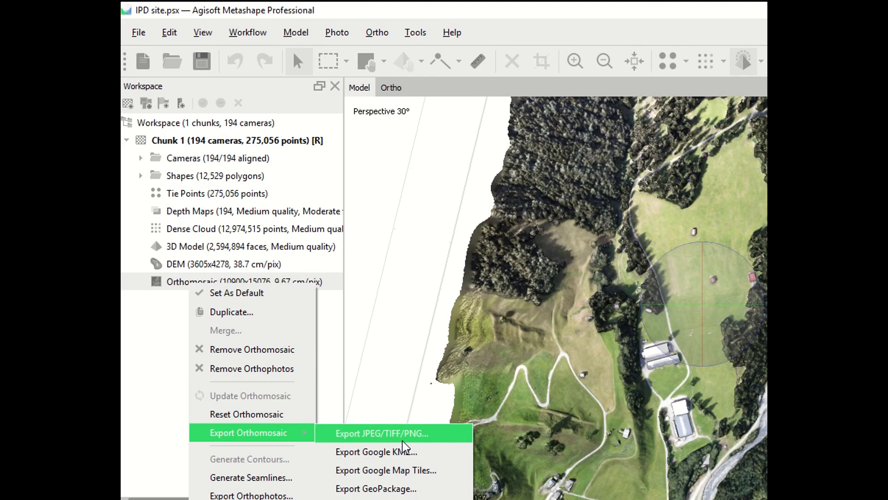
mouse_move(405, 439)
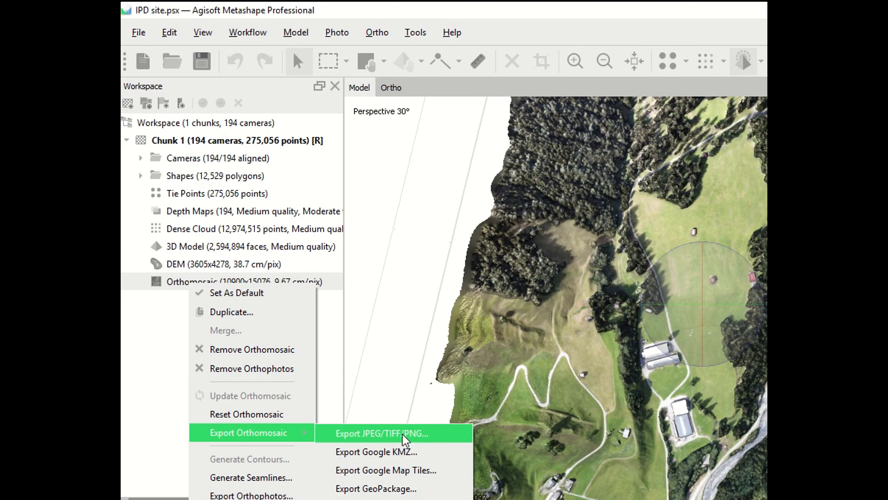